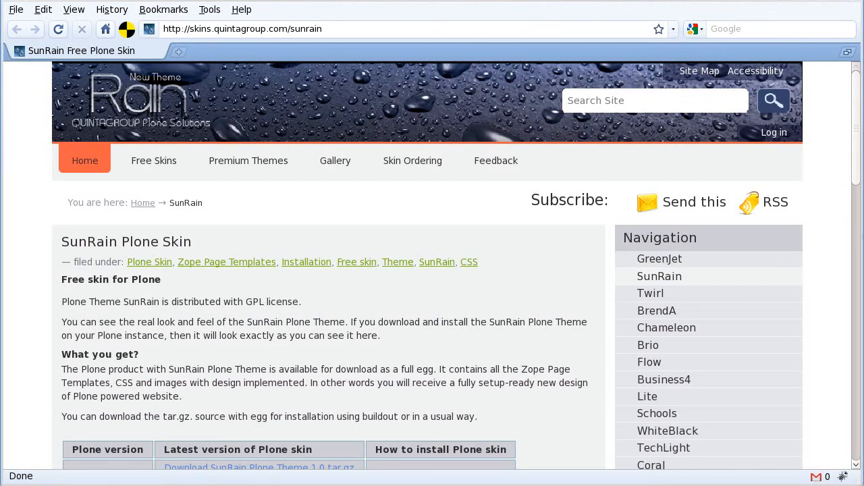
mouse_move(858, 289)
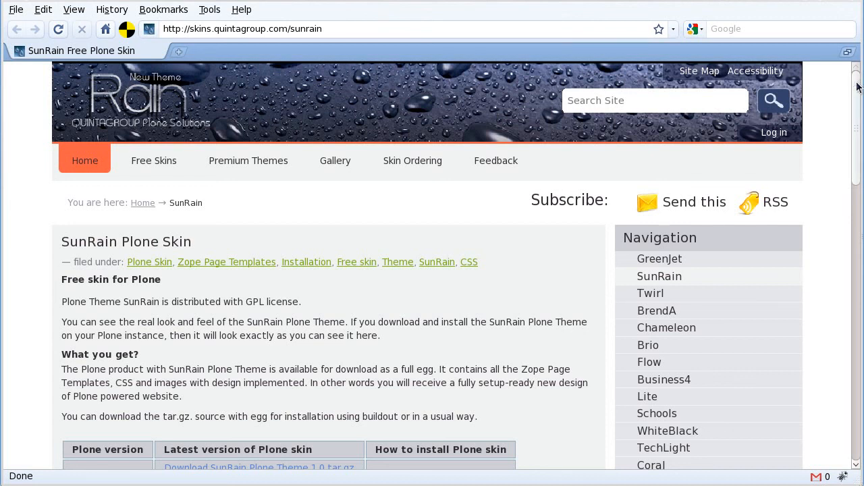
Open the 'How to Install Free Plone Themes on Plone 3' guide and scroll to Step 3's buildout section
scroll(down, 3)
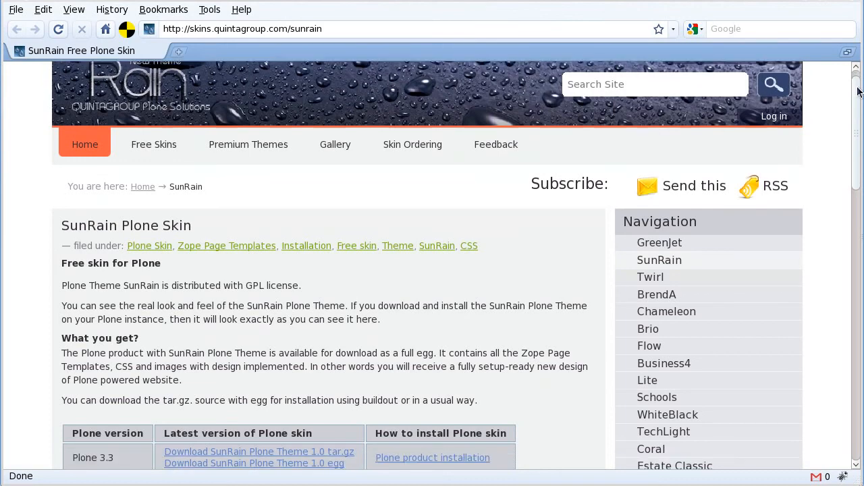
scroll(down, 3)
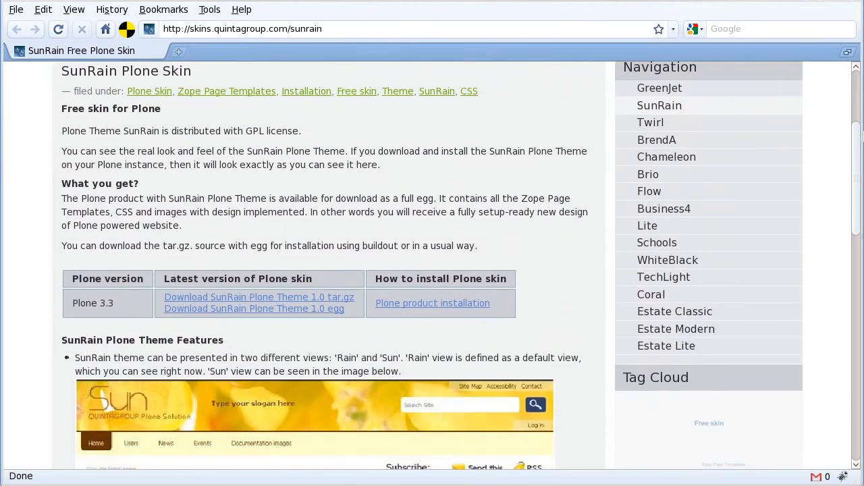
mouse_move(859, 131)
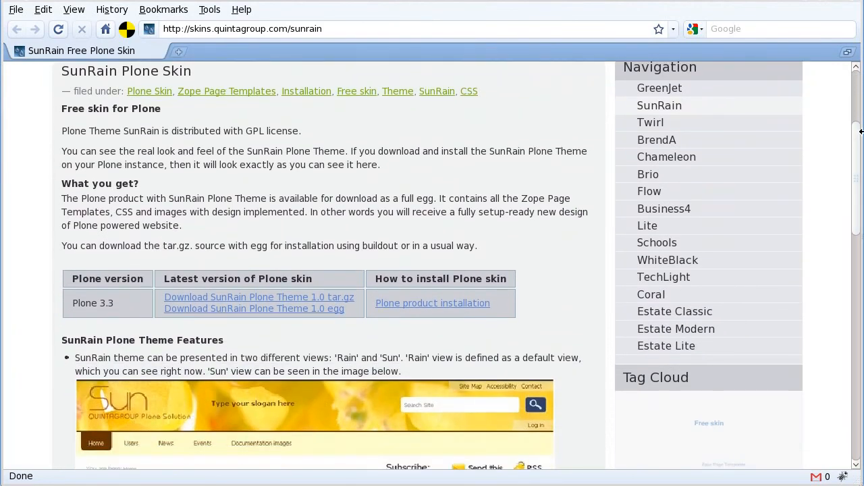
mouse_move(578, 271)
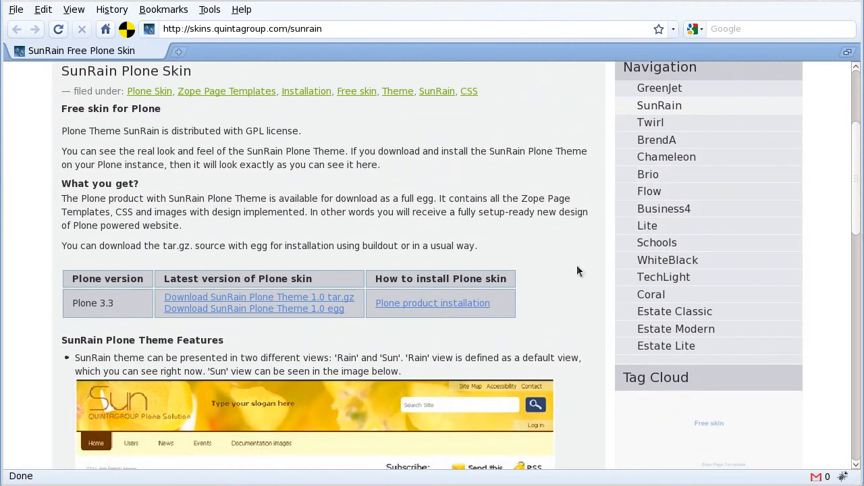
mouse_move(471, 316)
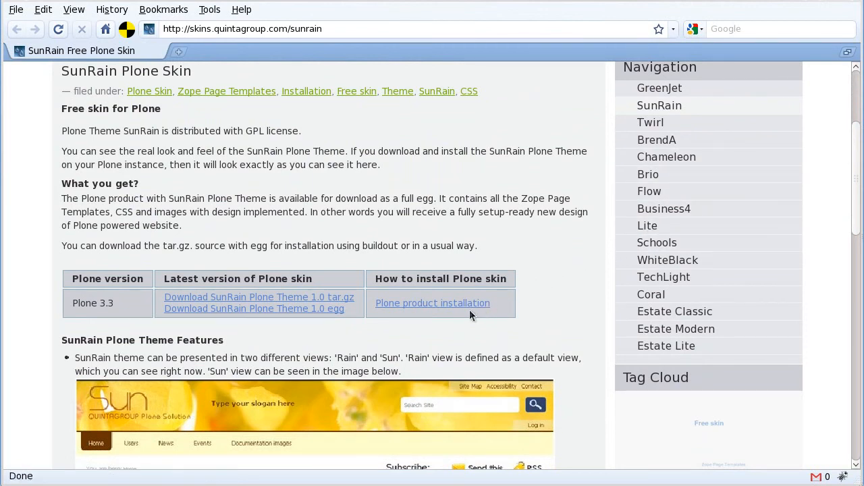
mouse_move(432, 302)
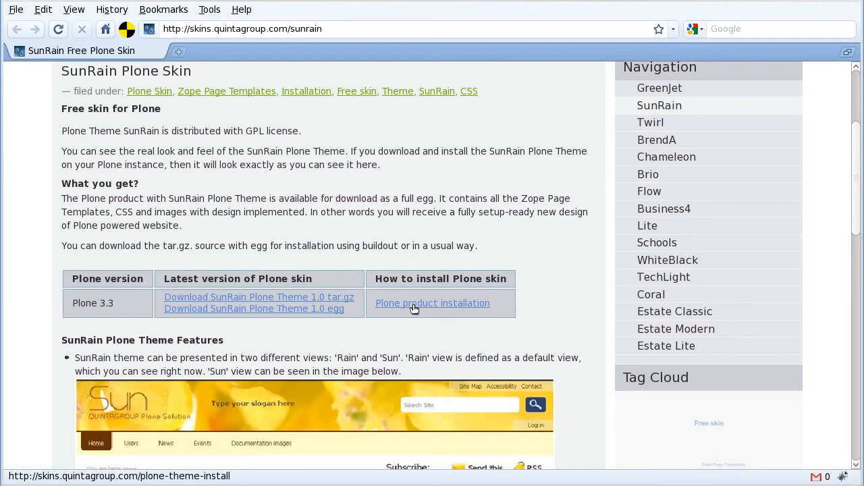
click(432, 302)
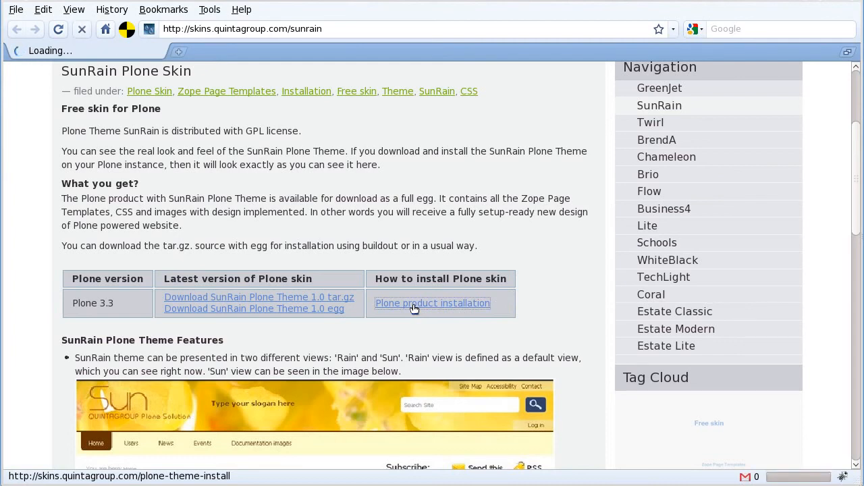
click(433, 302)
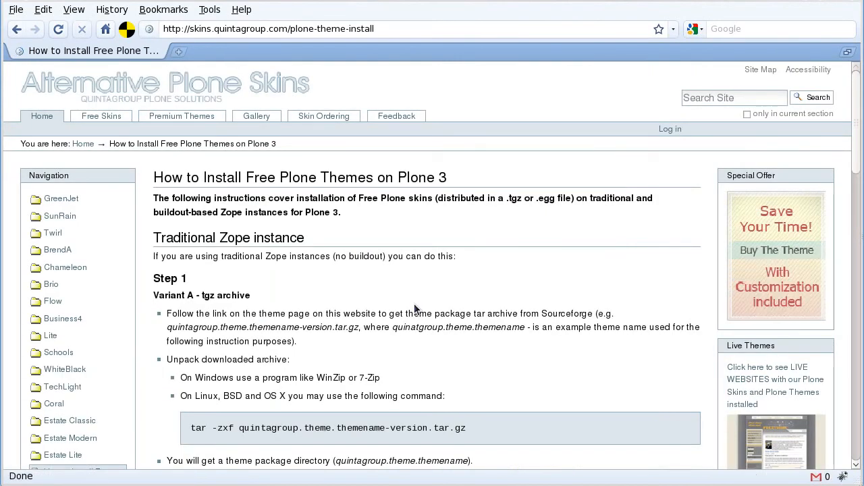
scroll(down, 3)
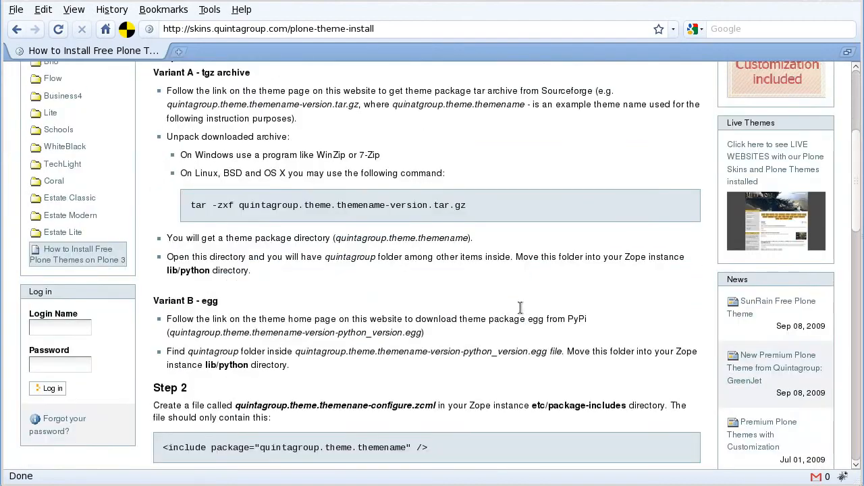
scroll(down, 3)
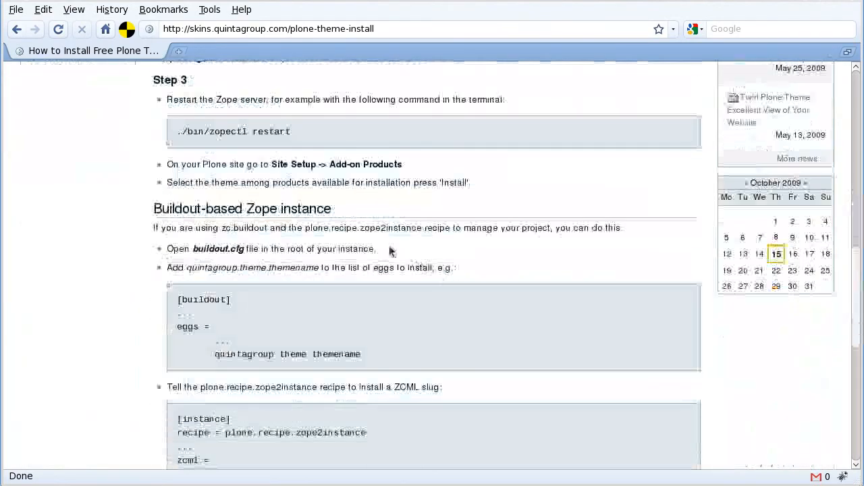
mouse_move(436, 258)
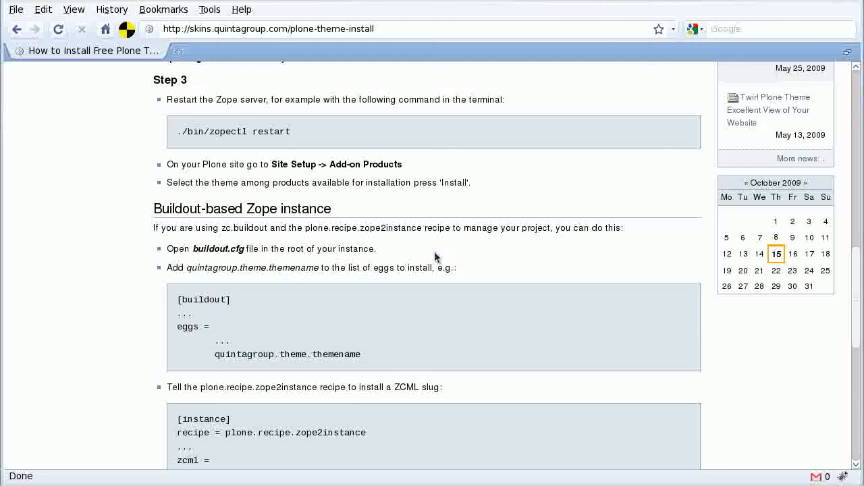
mouse_move(442, 259)
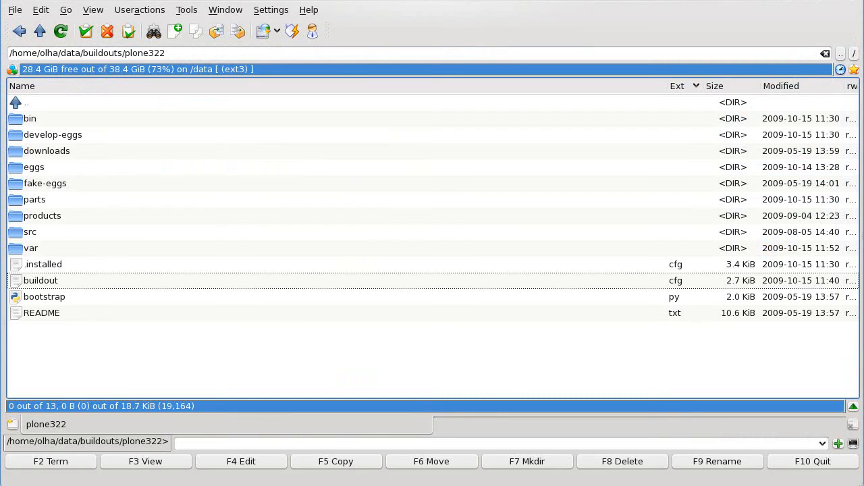
mouse_move(46, 118)
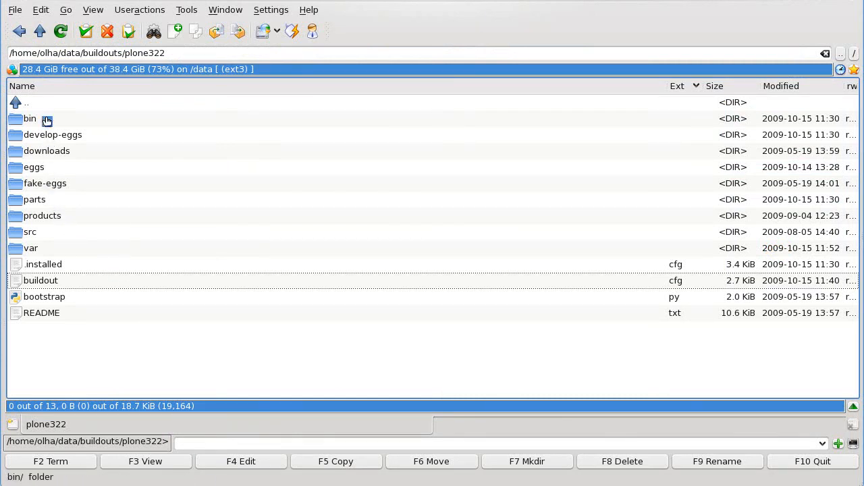
Select buildout.cfg in Krusader's plone322 buildout directory listing
click(30, 118)
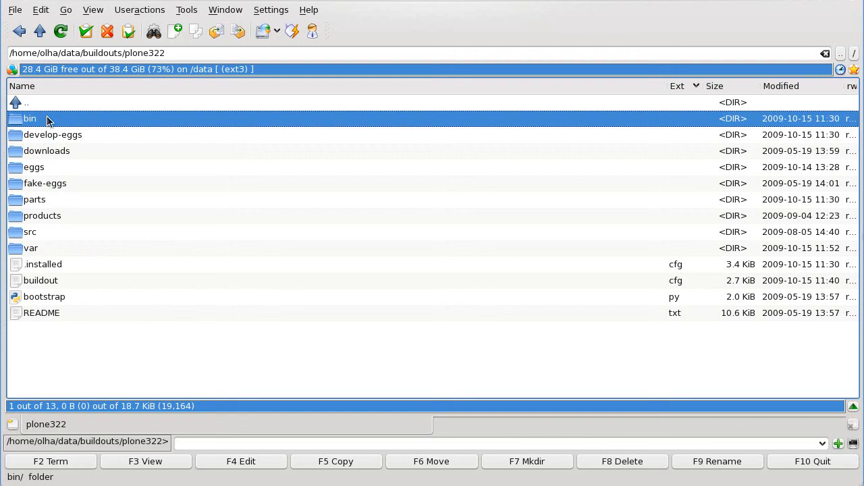
click(40, 280)
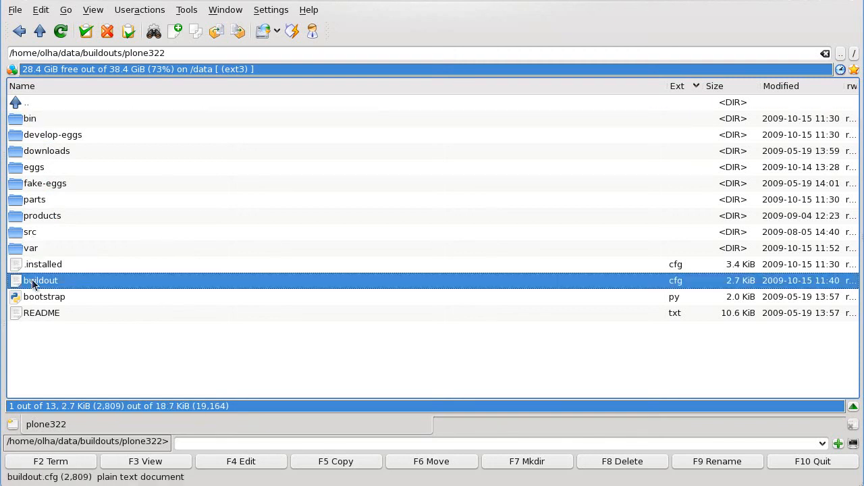
Open buildout.cfg and add quintagroup.theme.sunrain after Products.ARFilePreview in the instance eggs
double_click(41, 280)
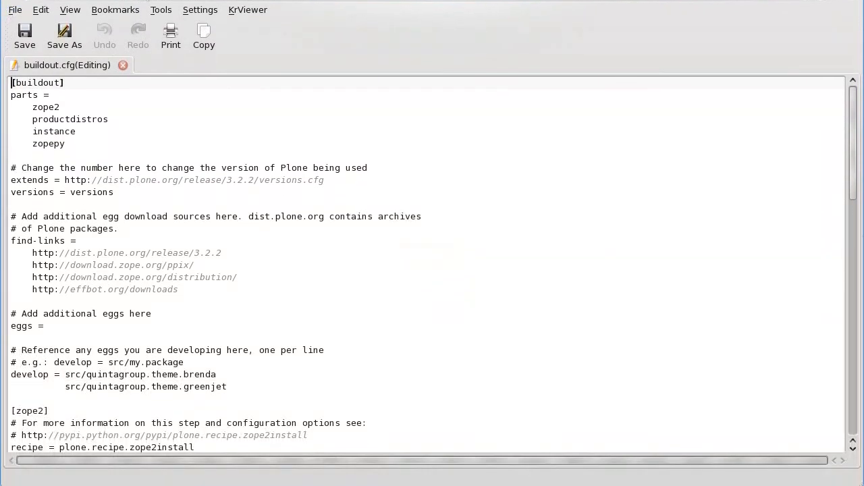
scroll(down, 3)
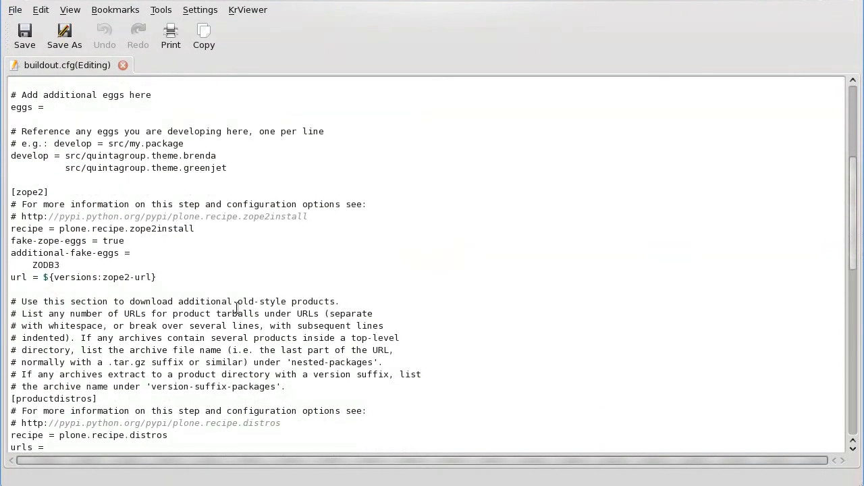
scroll(down, 3)
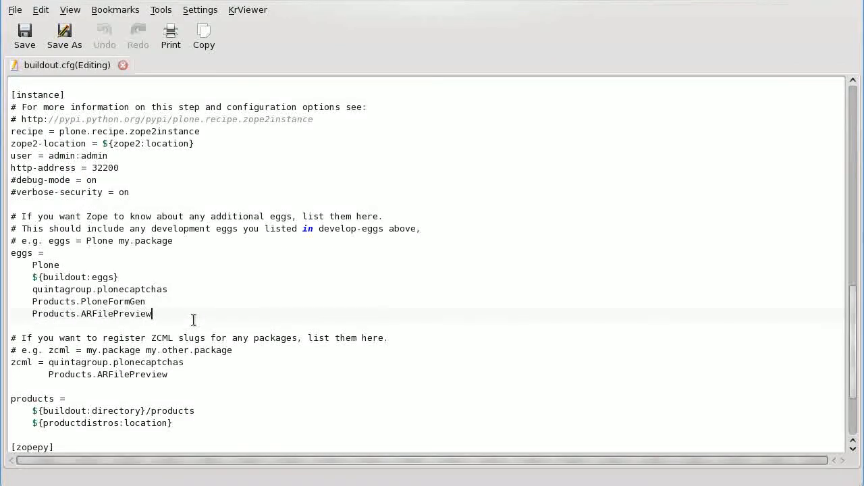
key(Return)
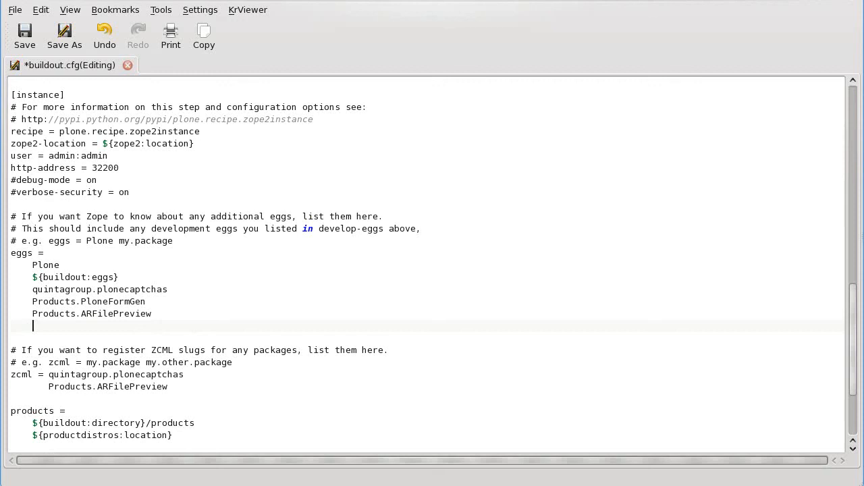
text(quinta)
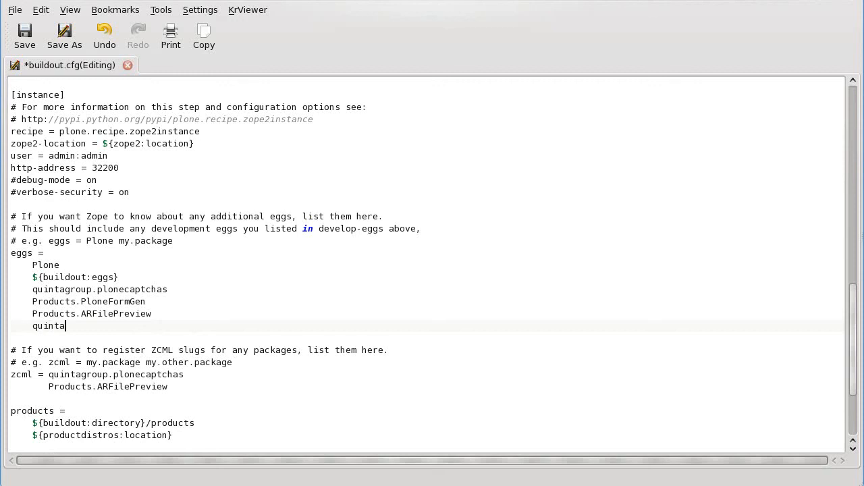
text(group.the)
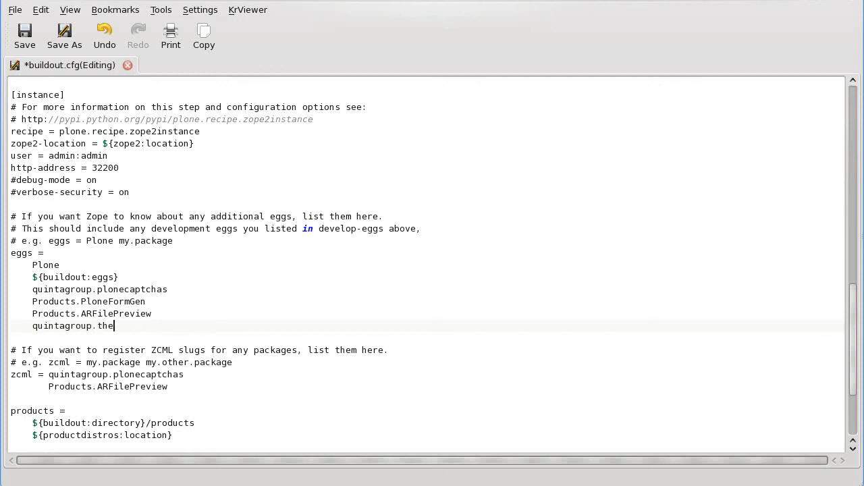
text(me.sun)
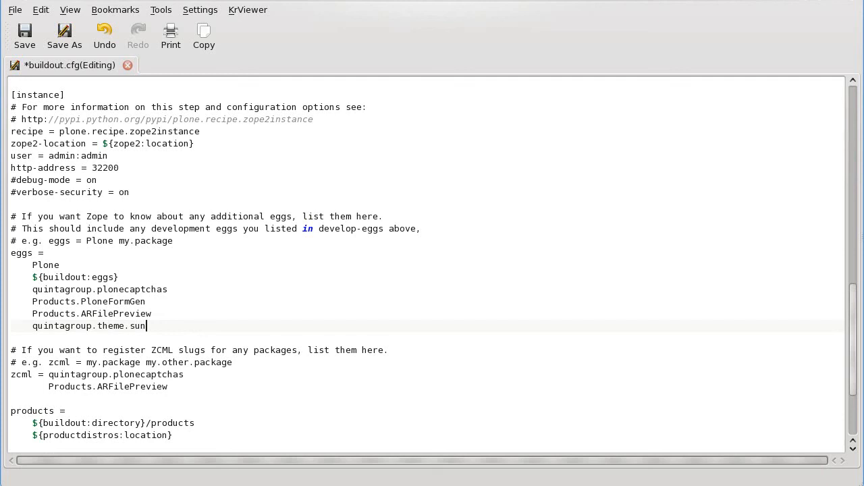
text(rain)
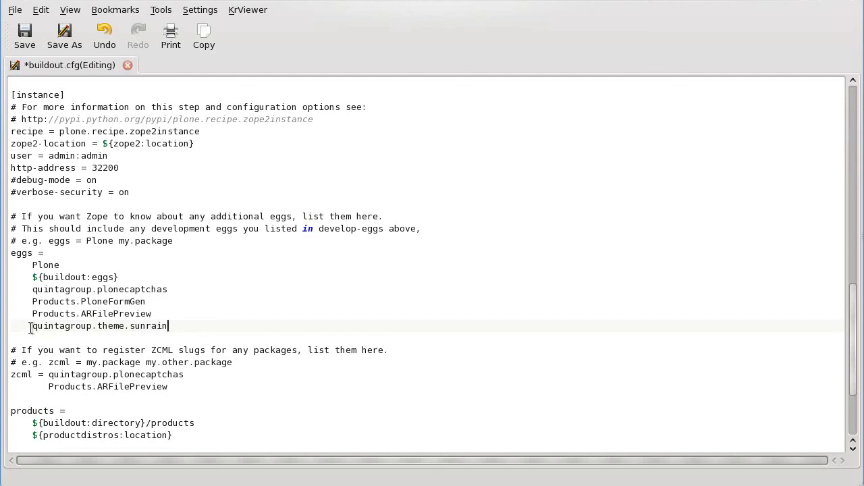
Append quintagroup.theme.sunrain to the zcml entries and save buildout.cfg
double_click(99, 326)
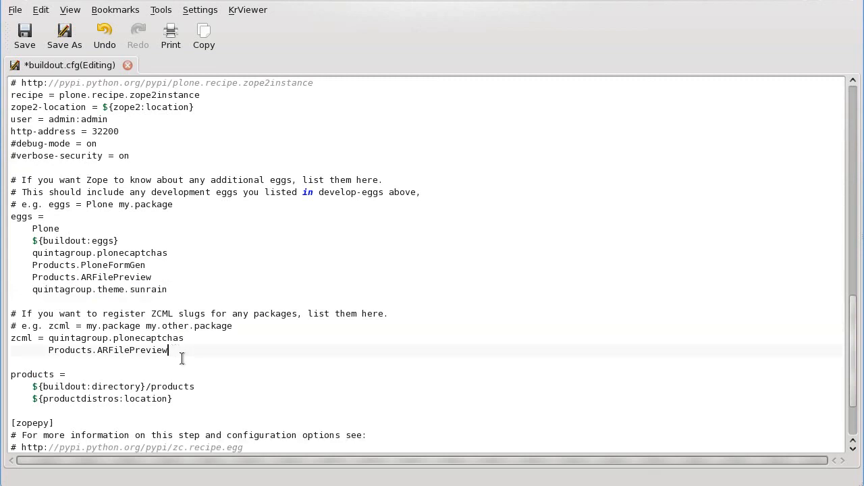
key(Return)
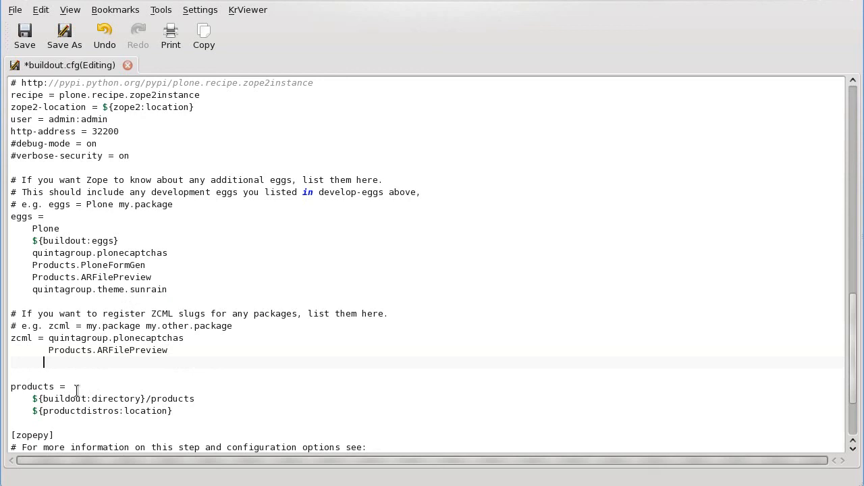
text(quintagroup.theme.sunrain)
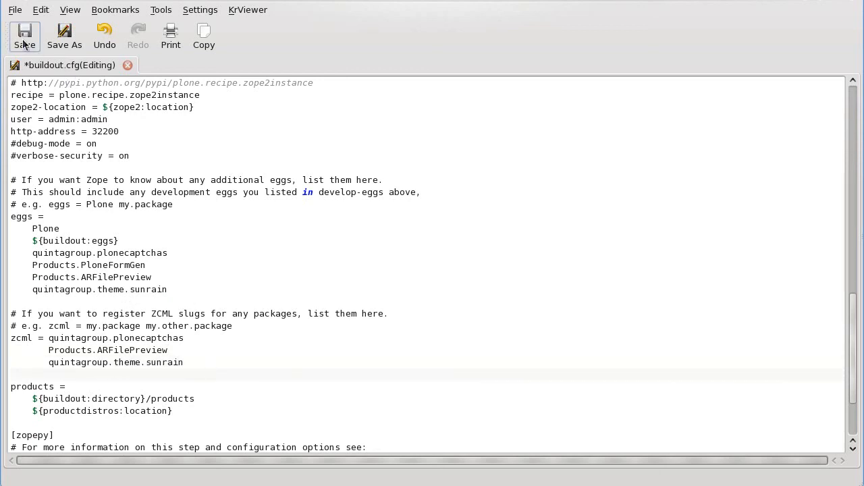
click(24, 35)
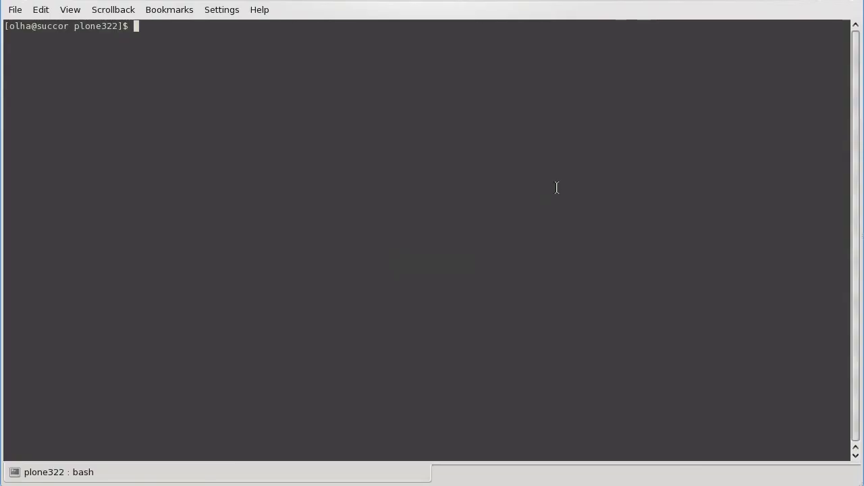
mouse_move(574, 147)
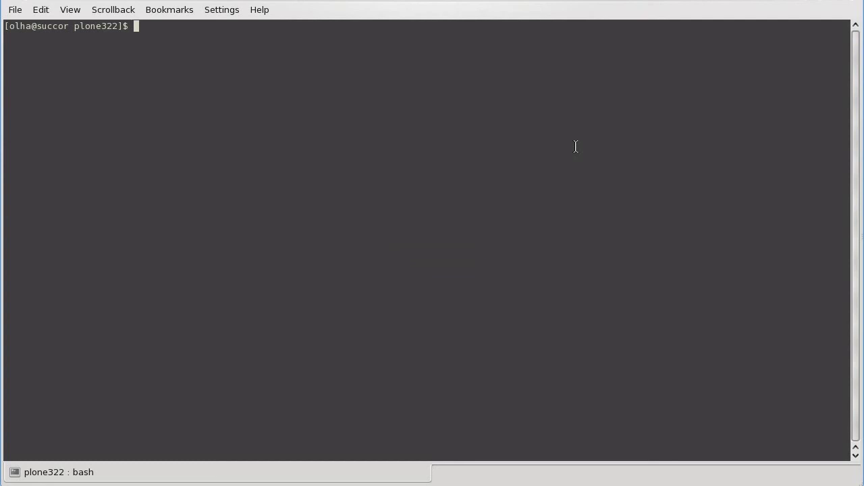
Run ./bin/buildout in the plone322 directory and let it finish
text(./bin)
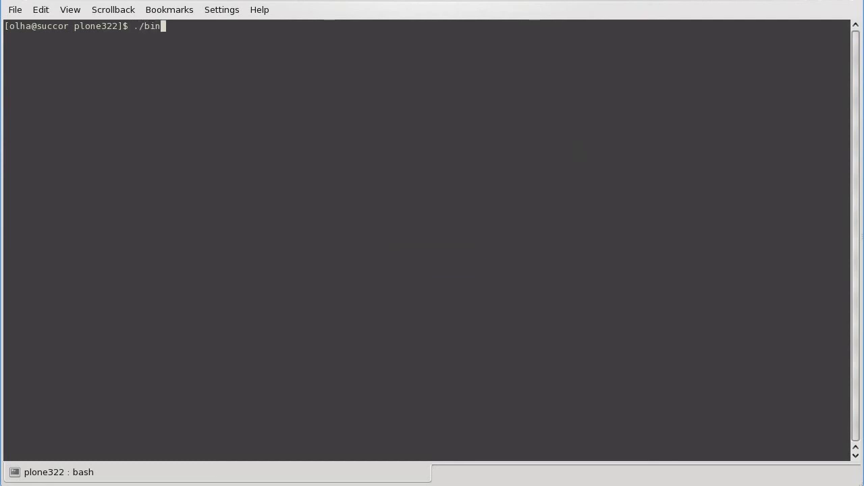
text(/buil)
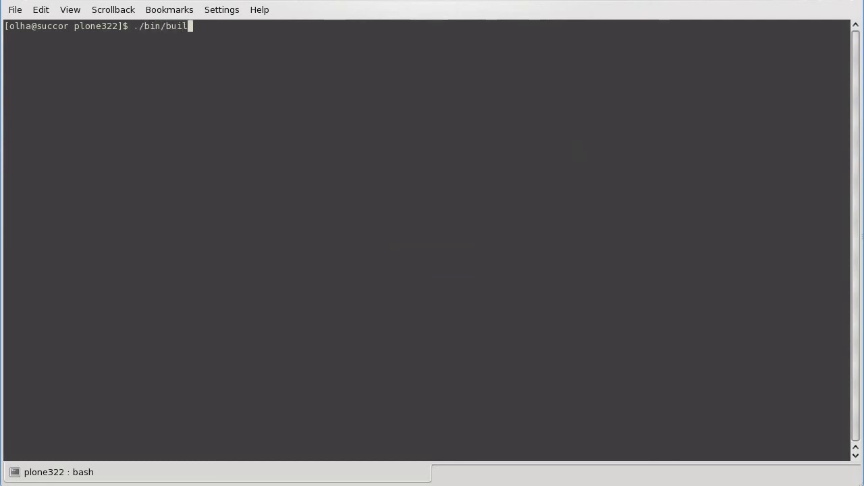
text(dout)
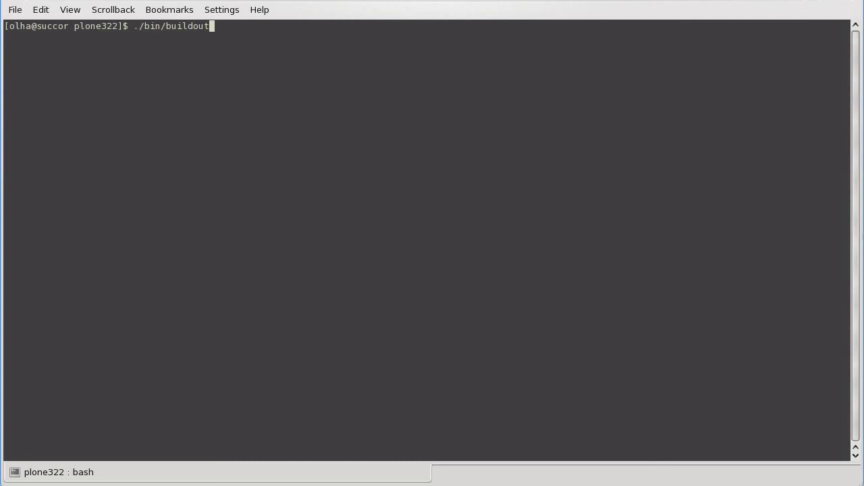
key(Return)
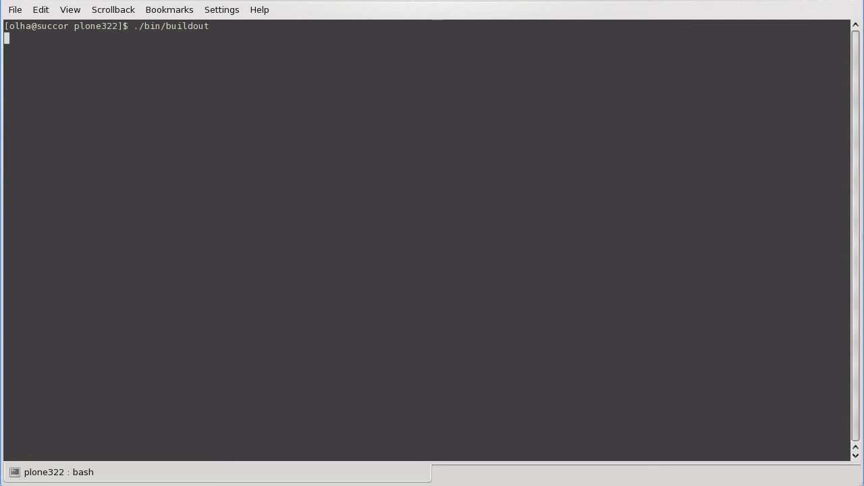
key(Return)
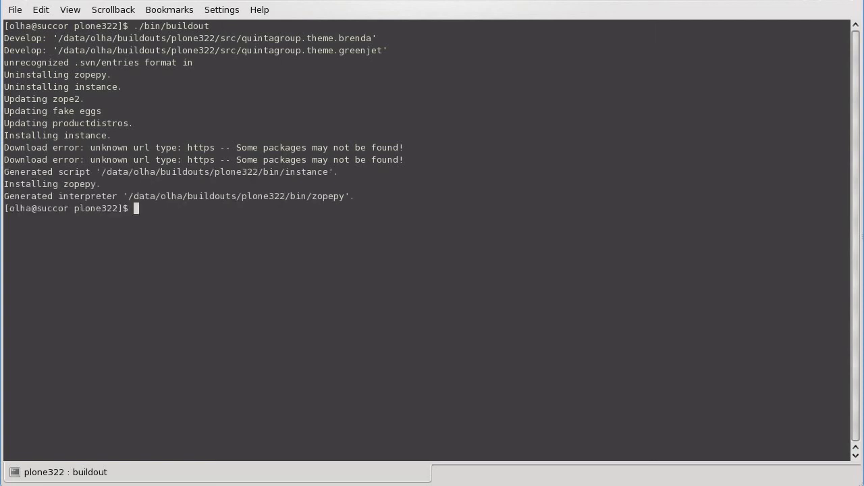
Start the Zope instance with './bin/instance fg' and scroll through the startup log
text(./bin)
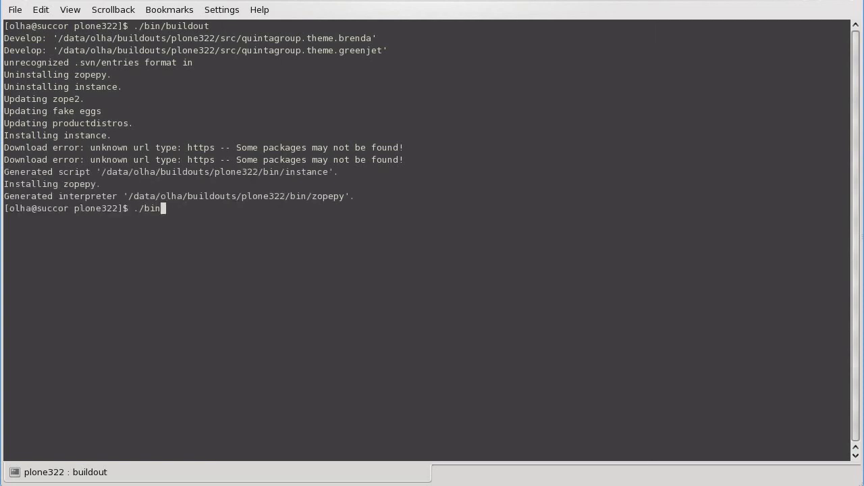
text(/)
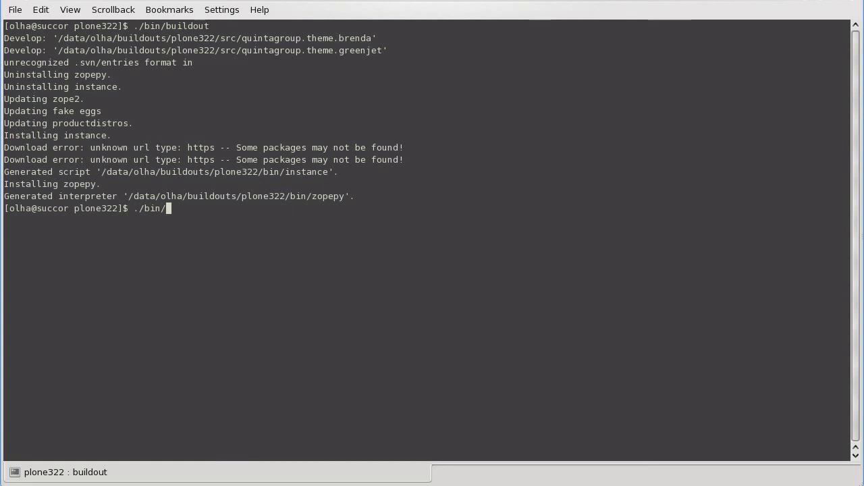
text(instance)
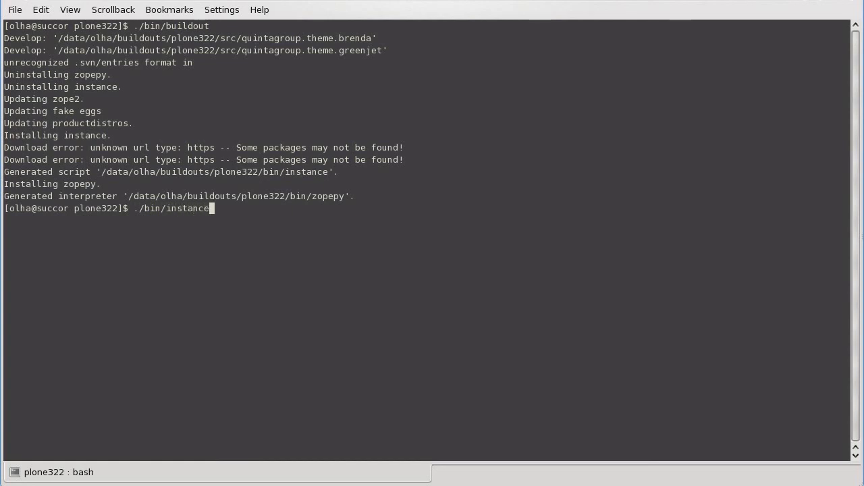
text(fg)
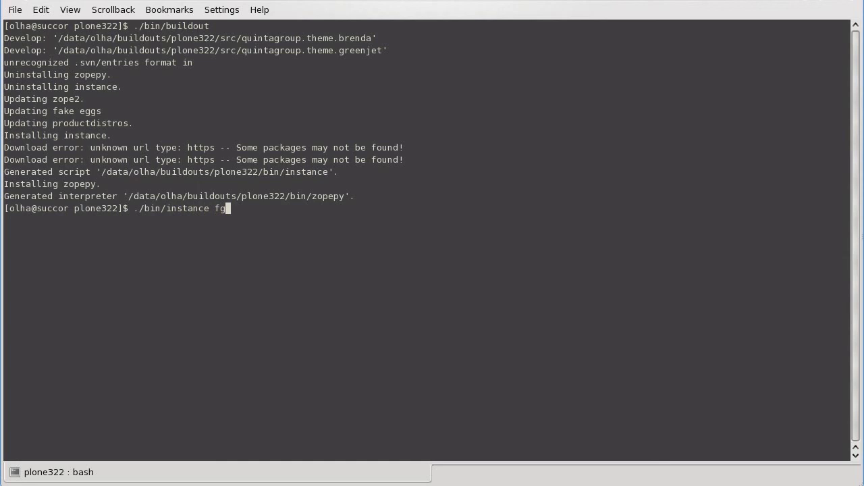
key(Return)
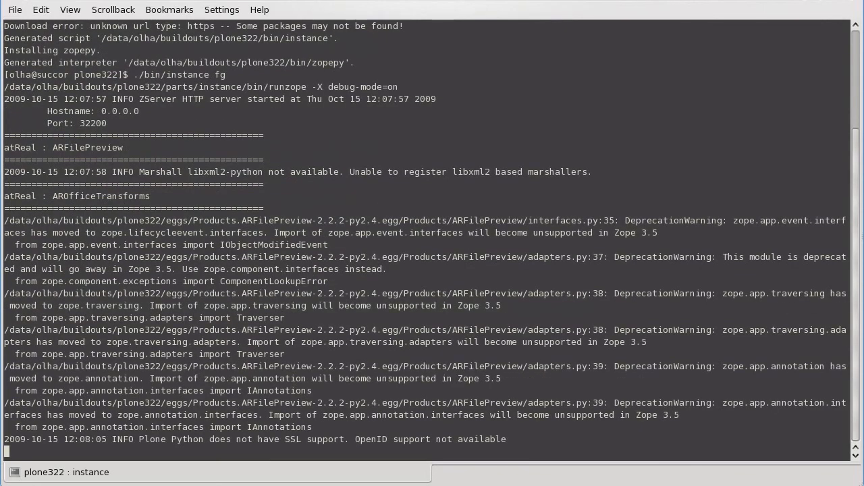
scroll(down, 3)
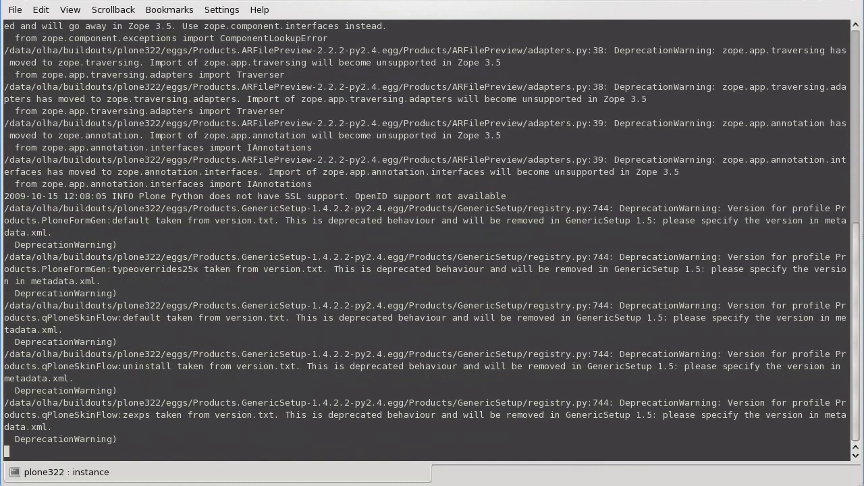
scroll(down, 3)
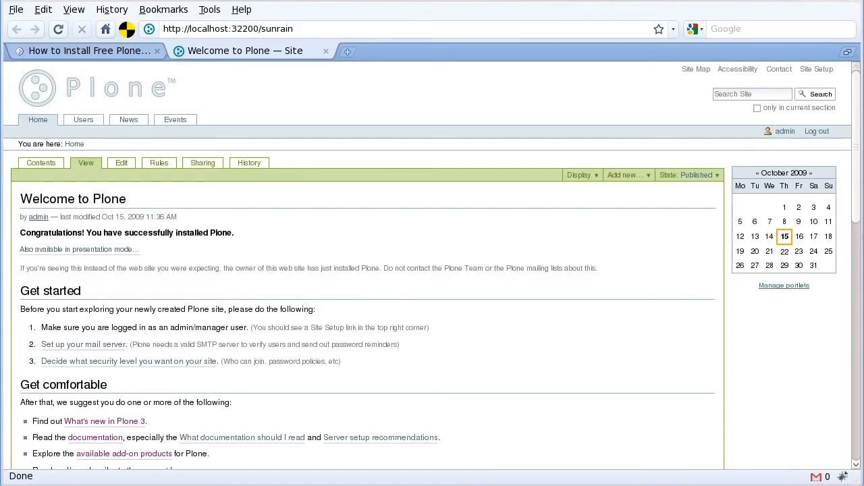
mouse_move(800, 89)
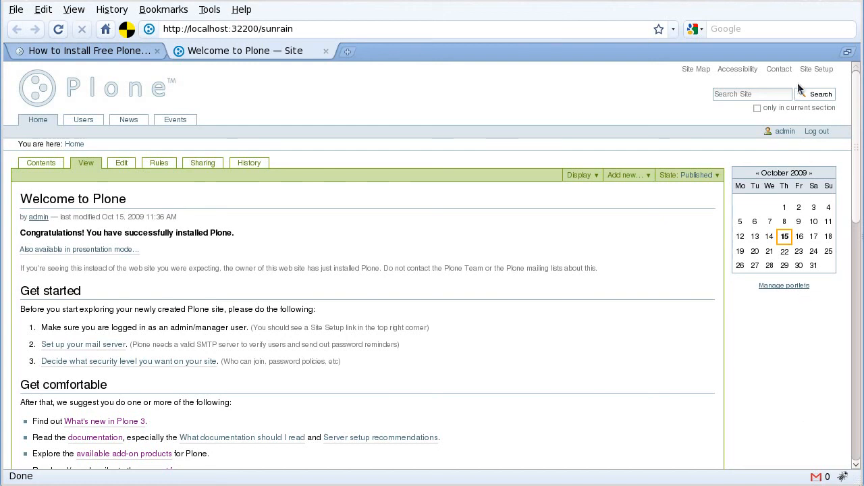
Go from Site Setup to the Add-on Products page
click(816, 69)
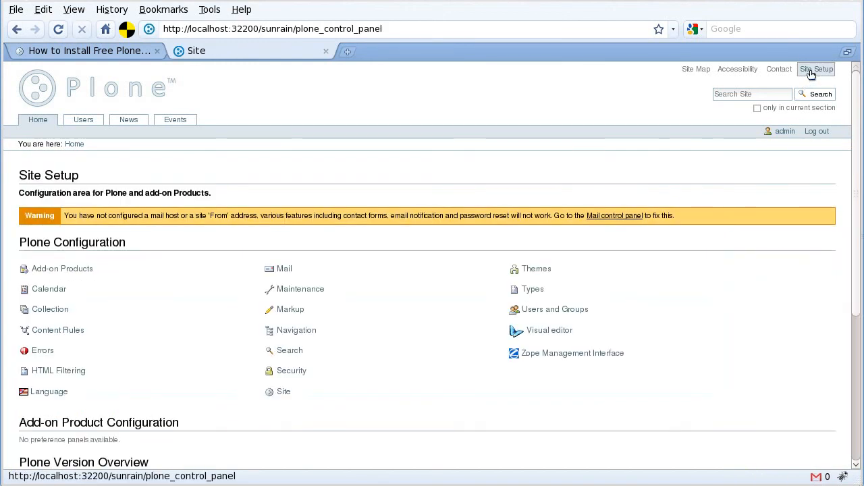
click(62, 269)
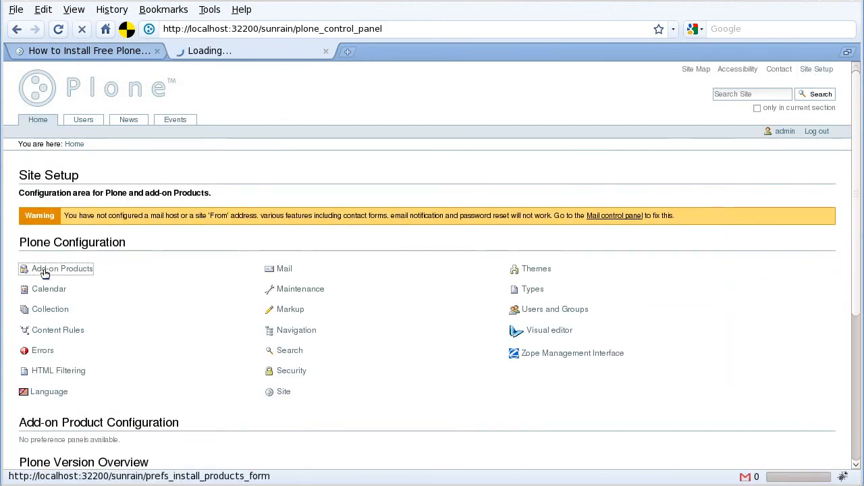
click(62, 269)
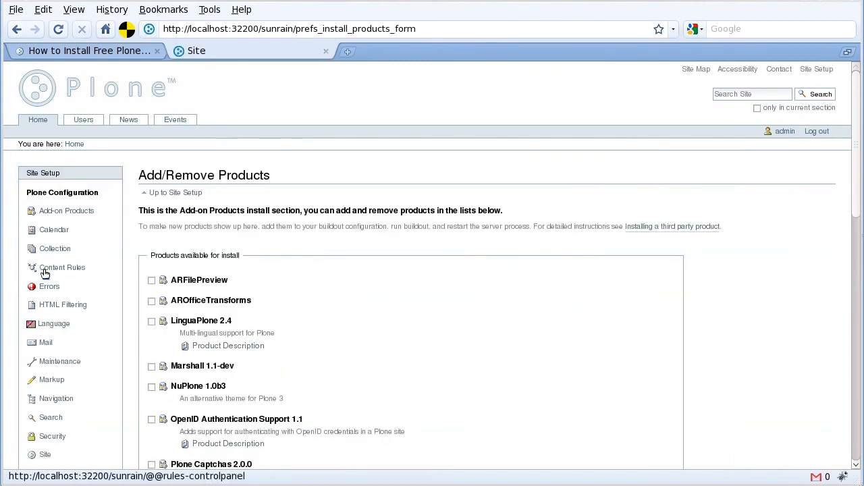
Tick Sun and Rain Theme 1.0 and install it
scroll(down, 3)
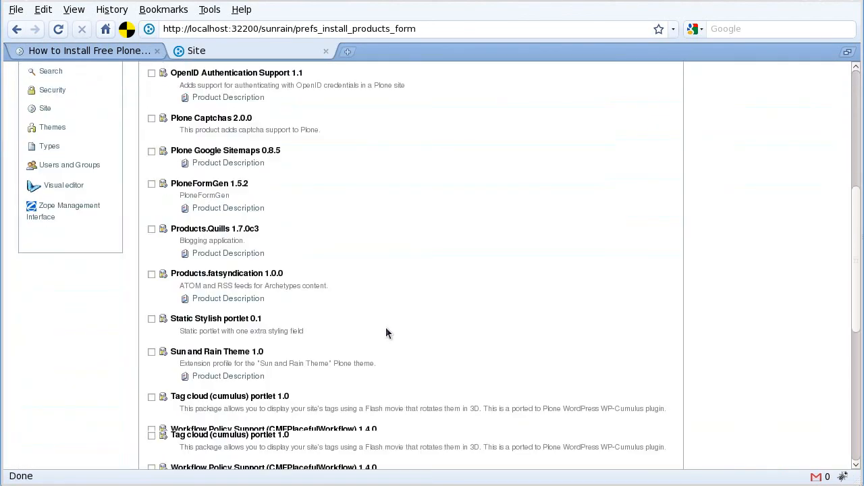
scroll(down, 3)
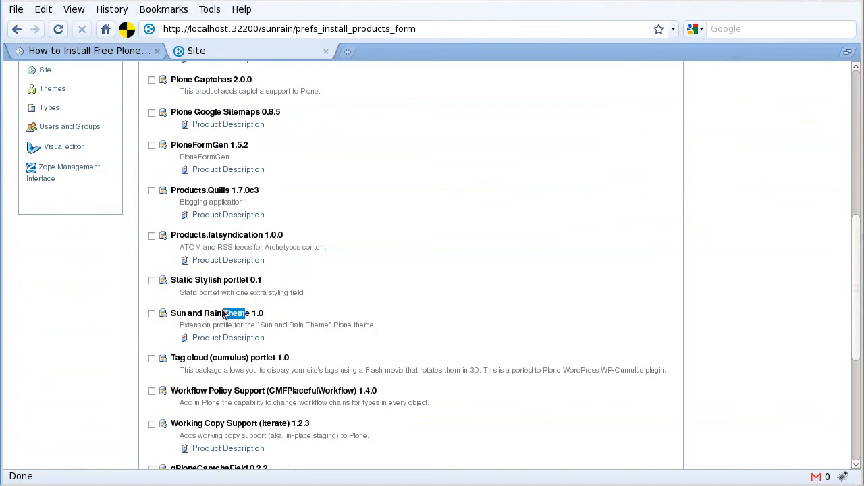
click(151, 312)
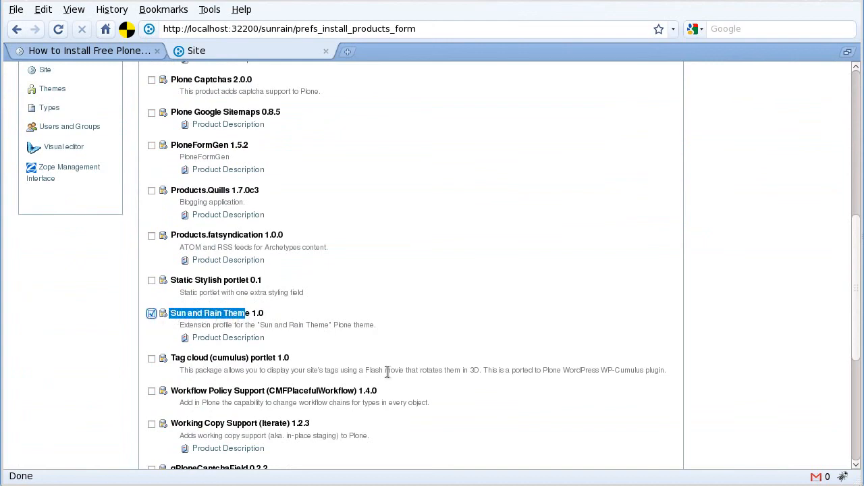
click(168, 361)
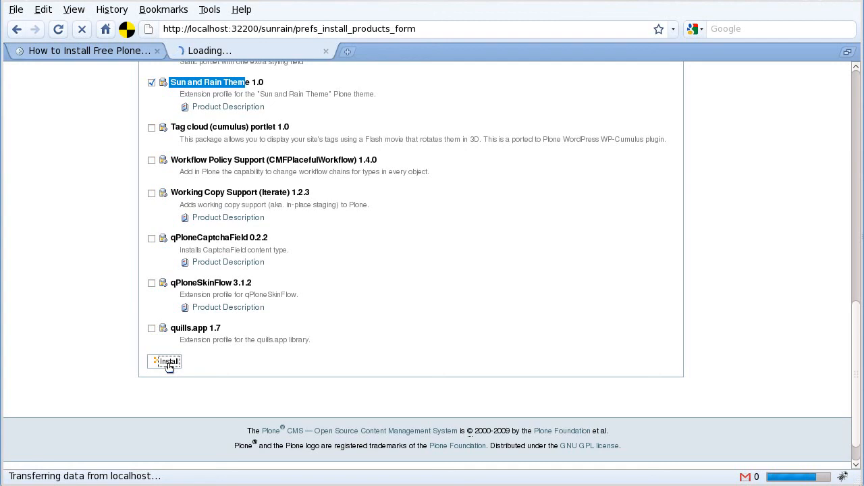
click(164, 361)
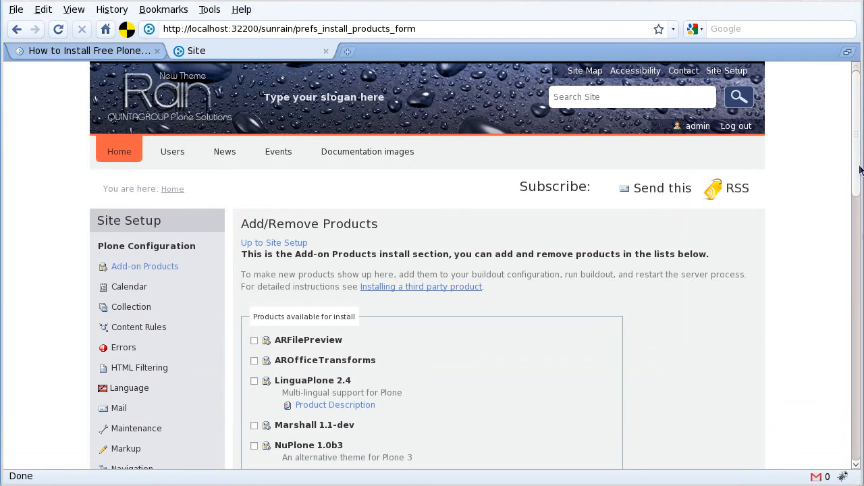
Scroll to Installed products to confirm Sun and Rain Theme 1.0 is listed
scroll(down, 3)
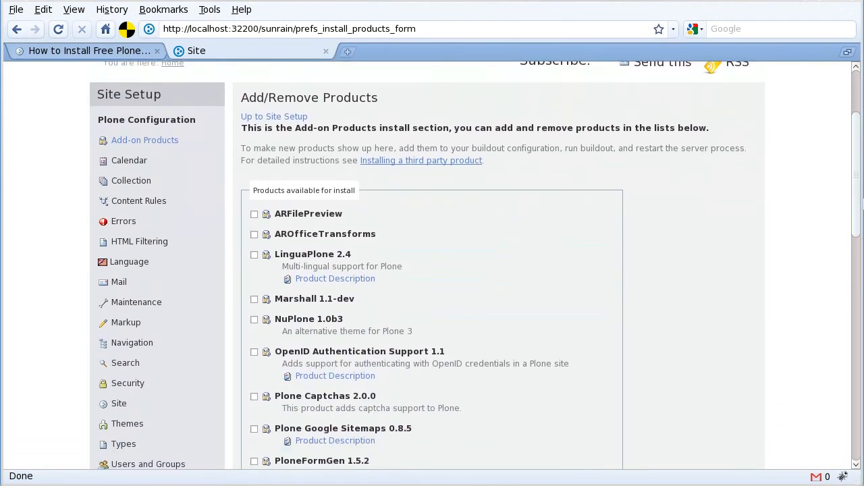
scroll(down, 3)
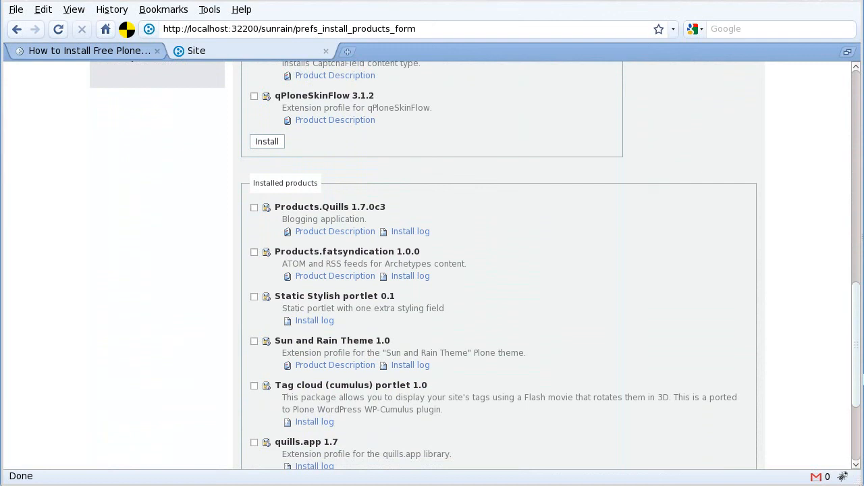
scroll(down, 3)
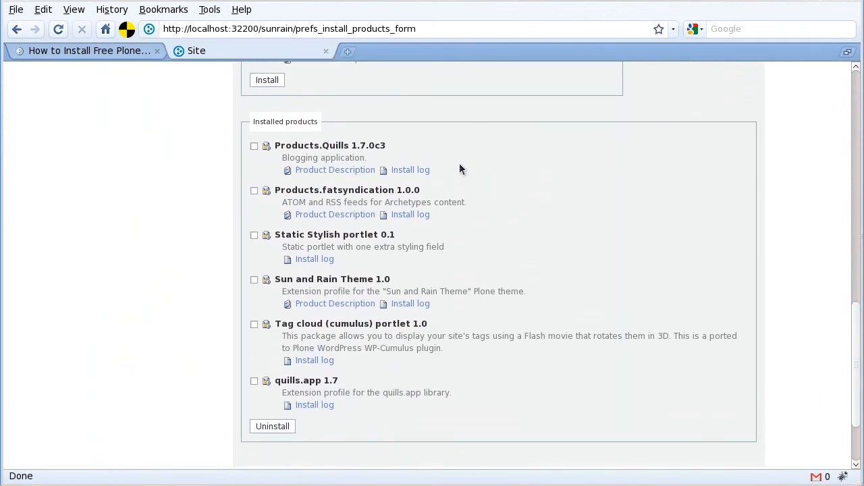
mouse_move(860, 382)
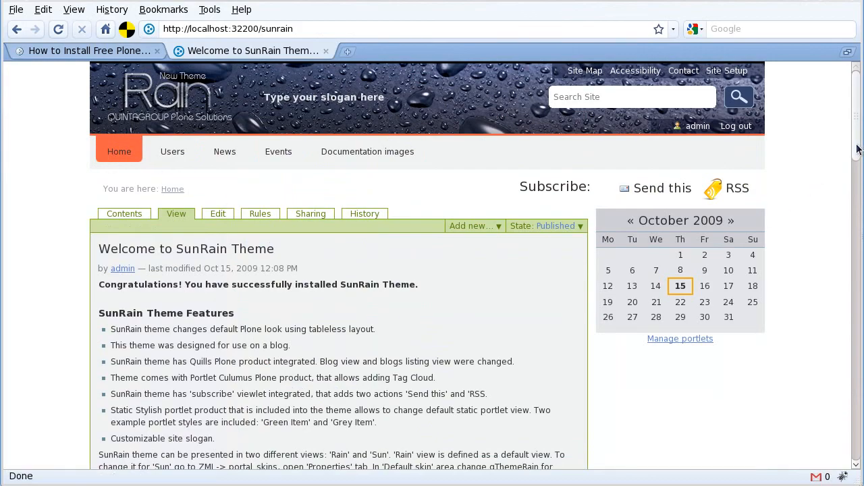
Scroll through the 'Welcome to SunRain Theme' home page text
scroll(down, 3)
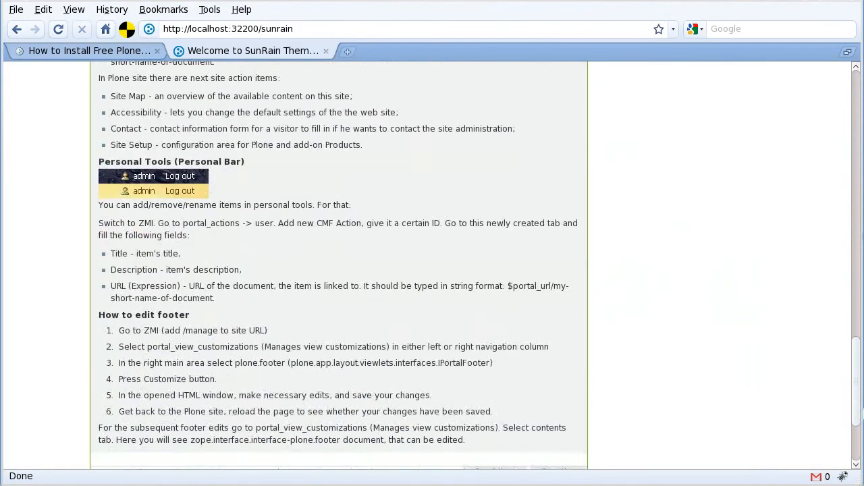